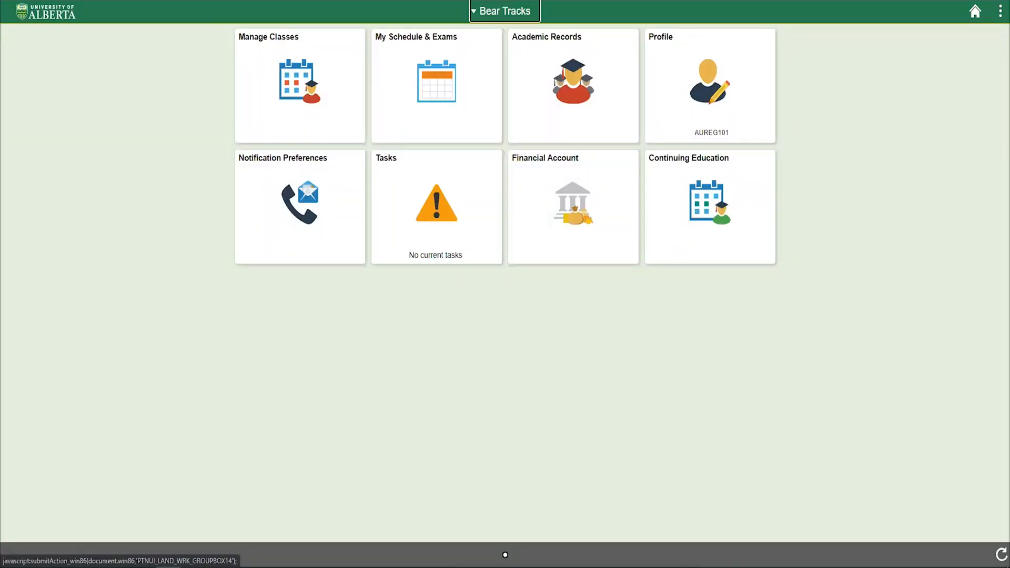
mouse_move(278, 89)
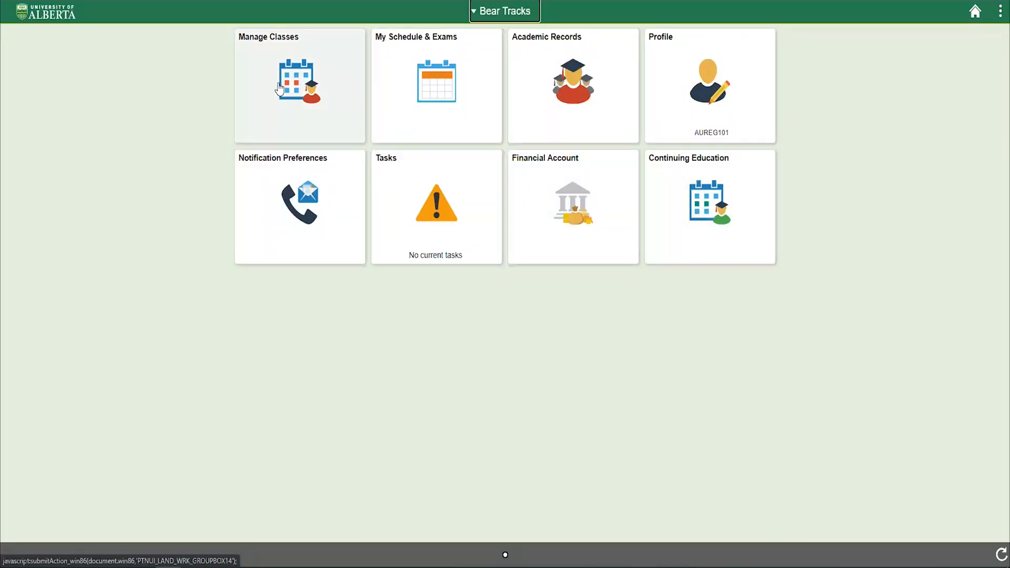
- Go to Manage Classes and the Fall Term 2021 Shopping Cart holding AUPHY 120
click(299, 85)
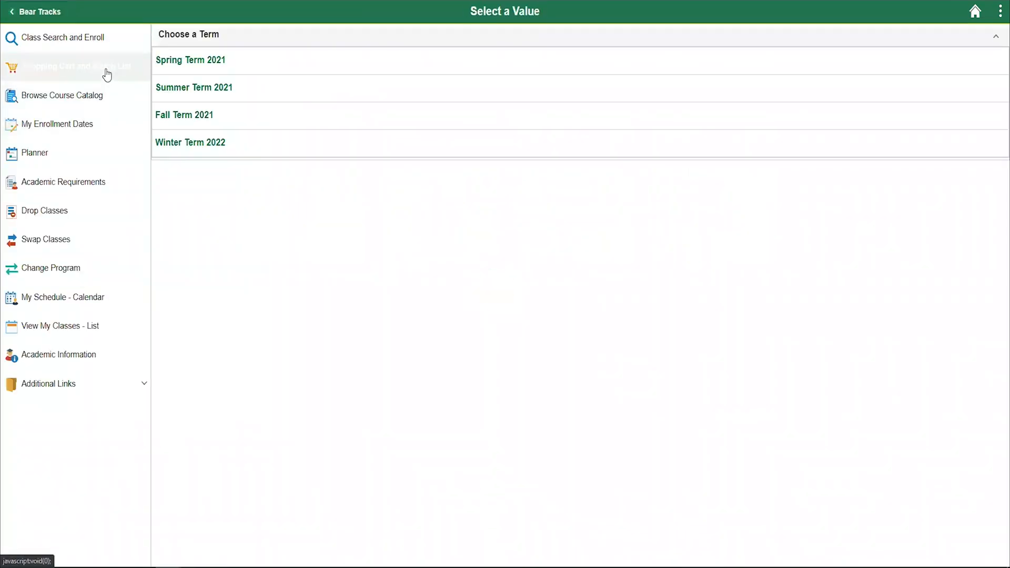
click(184, 115)
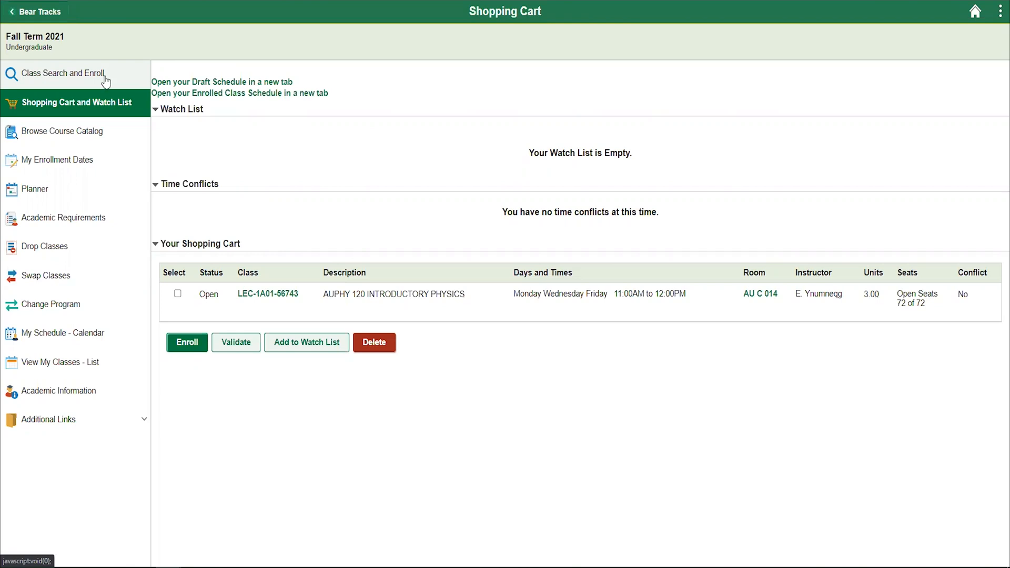
- Search Fall Term 2021 classes for AUENG 102 Critical Reading, Critical Writing
click(62, 72)
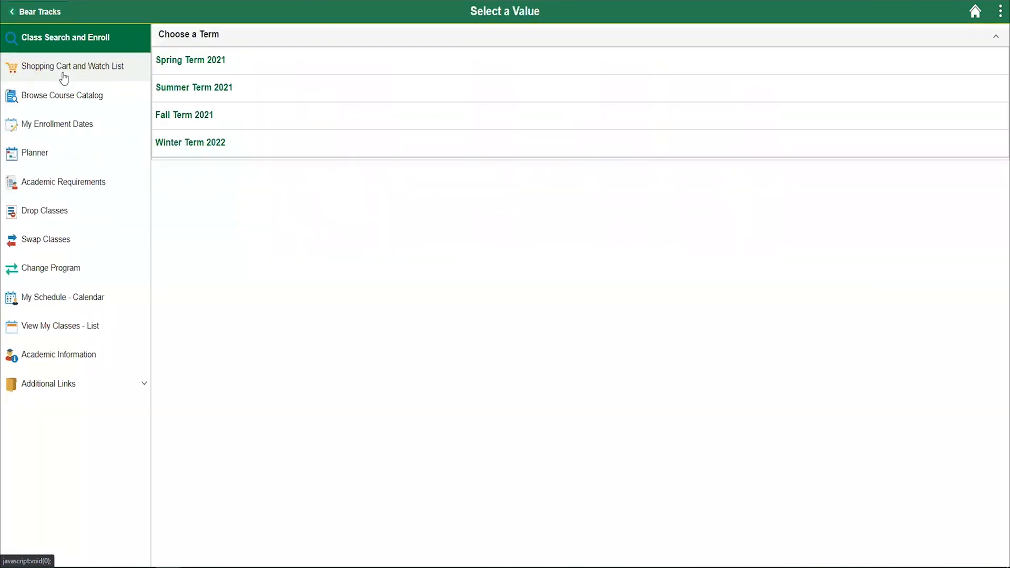
click(184, 114)
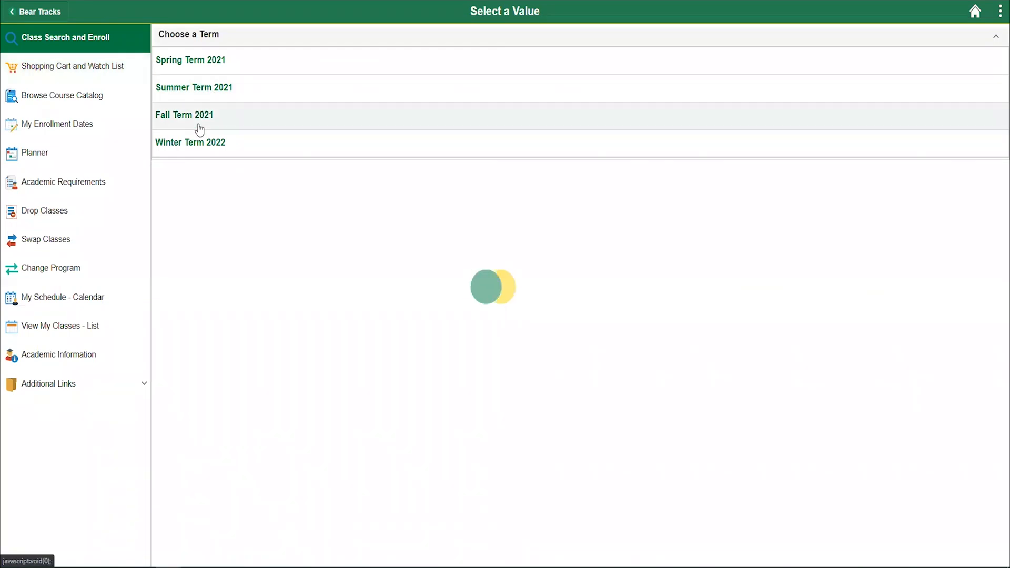
click(183, 115)
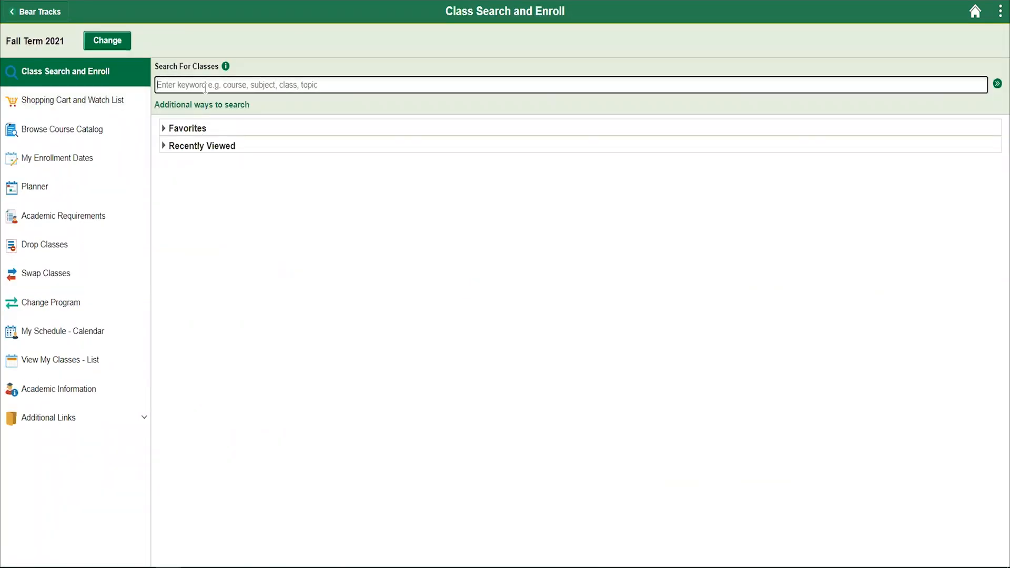
text(AUENG 102)
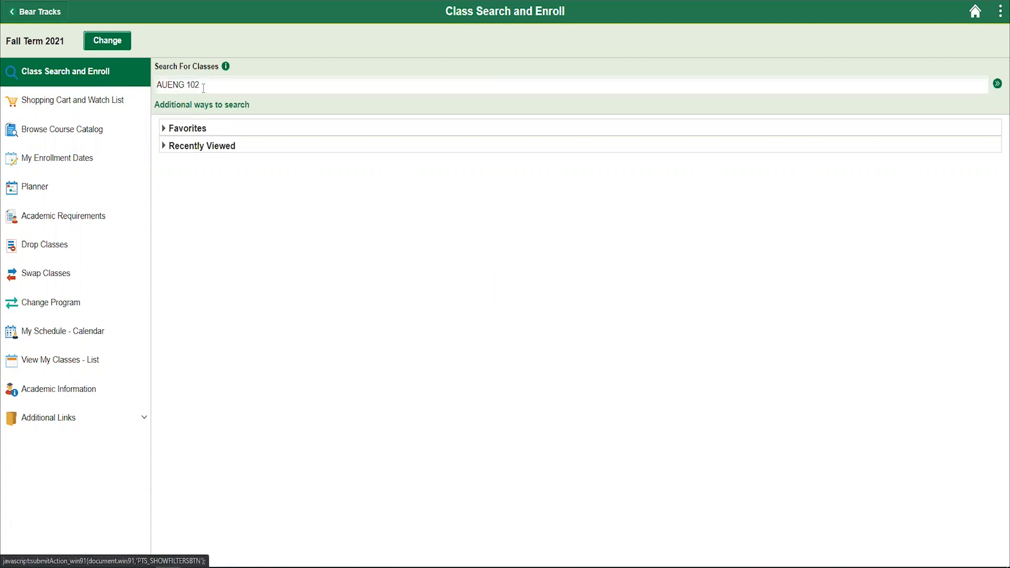
click(998, 84)
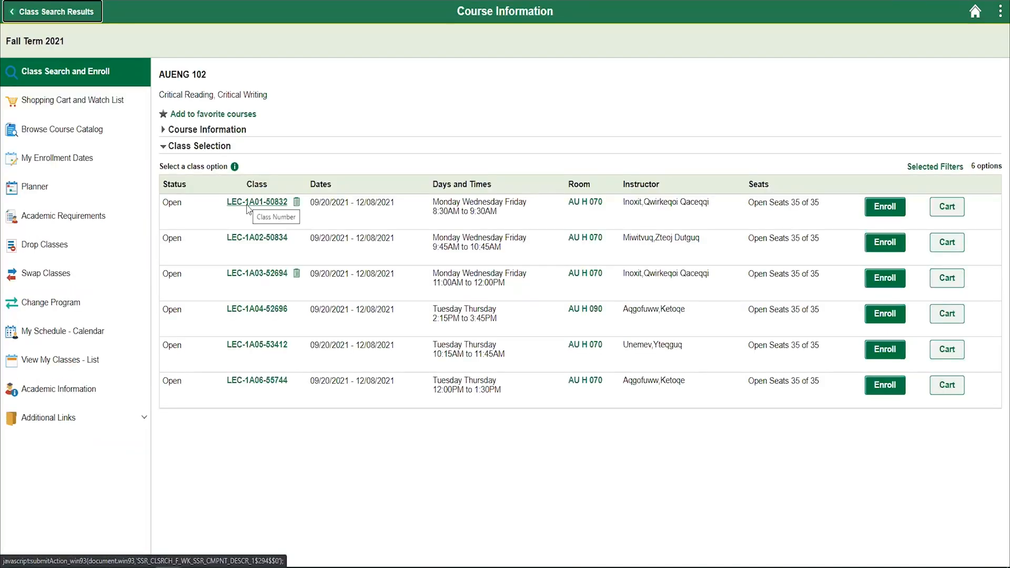
mouse_move(844, 236)
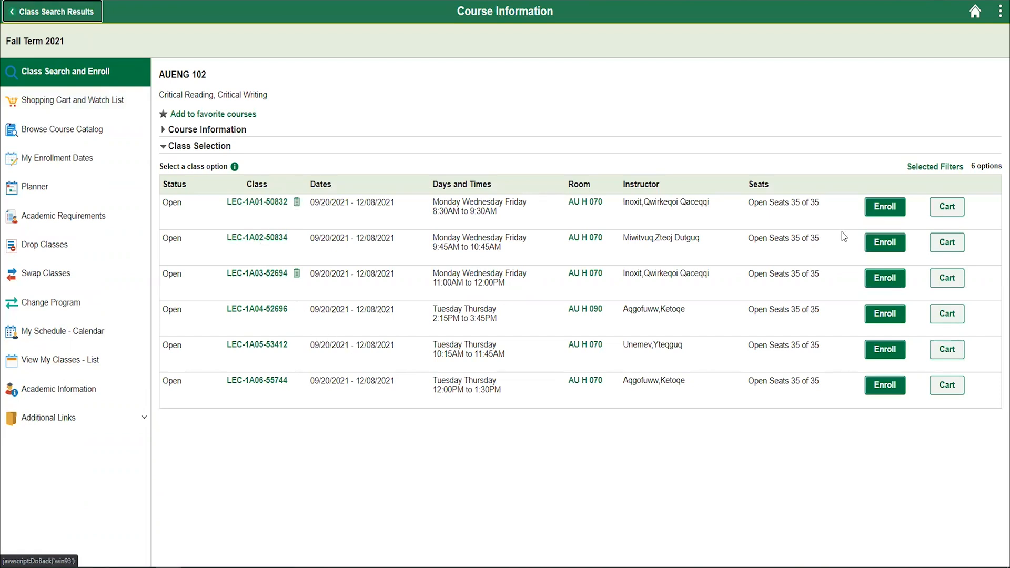
mouse_move(947, 242)
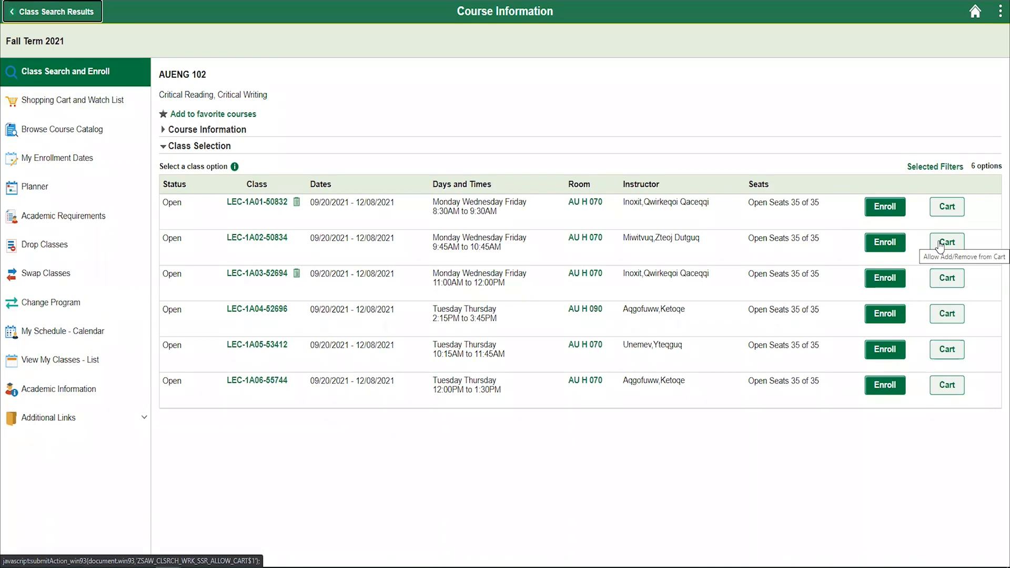
mouse_move(886, 251)
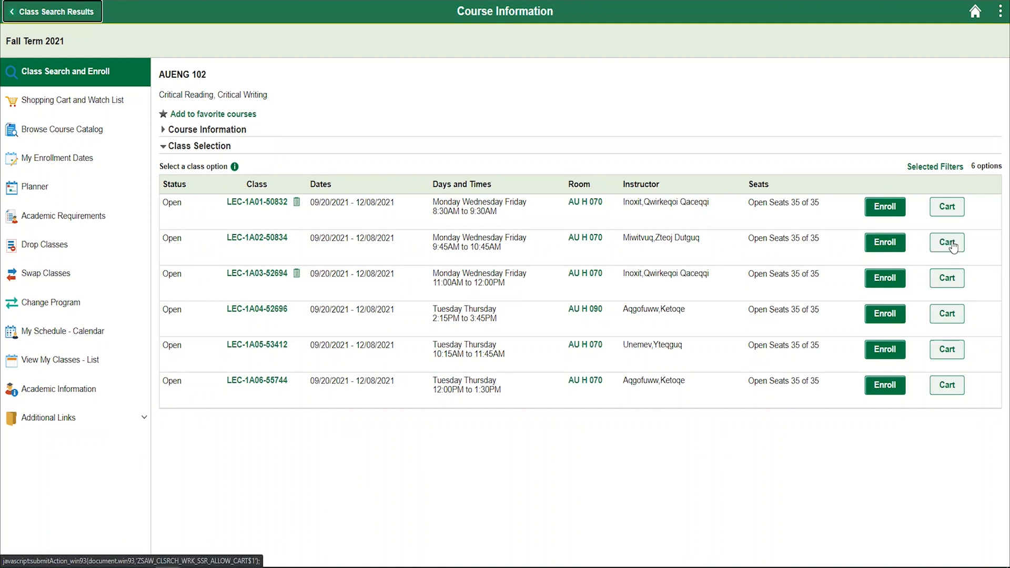
- Add AUENG 102 LEC-1A02-50834 (MWF 9:45 AM) to the shopping cart and confirm
click(947, 243)
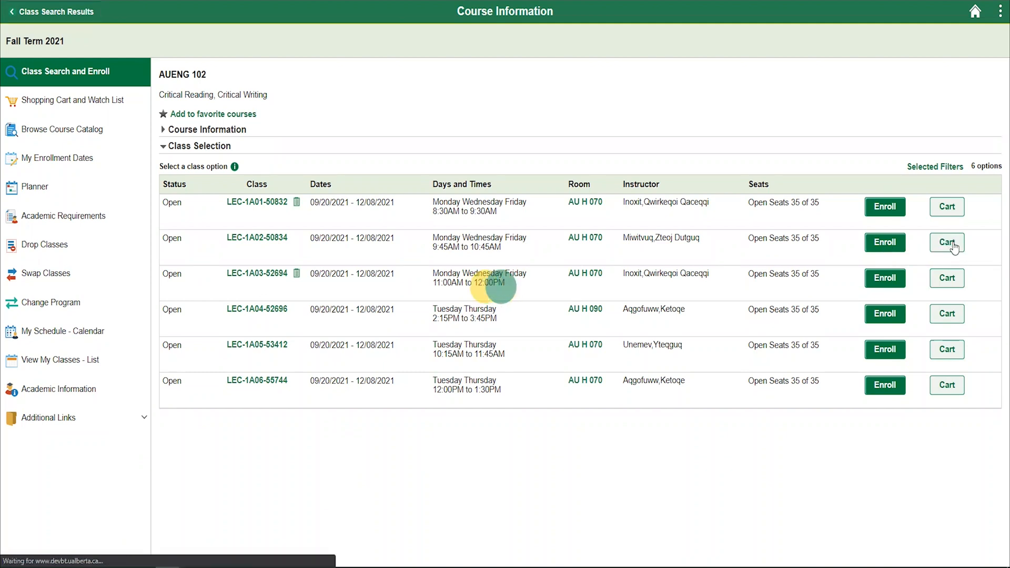
click(946, 243)
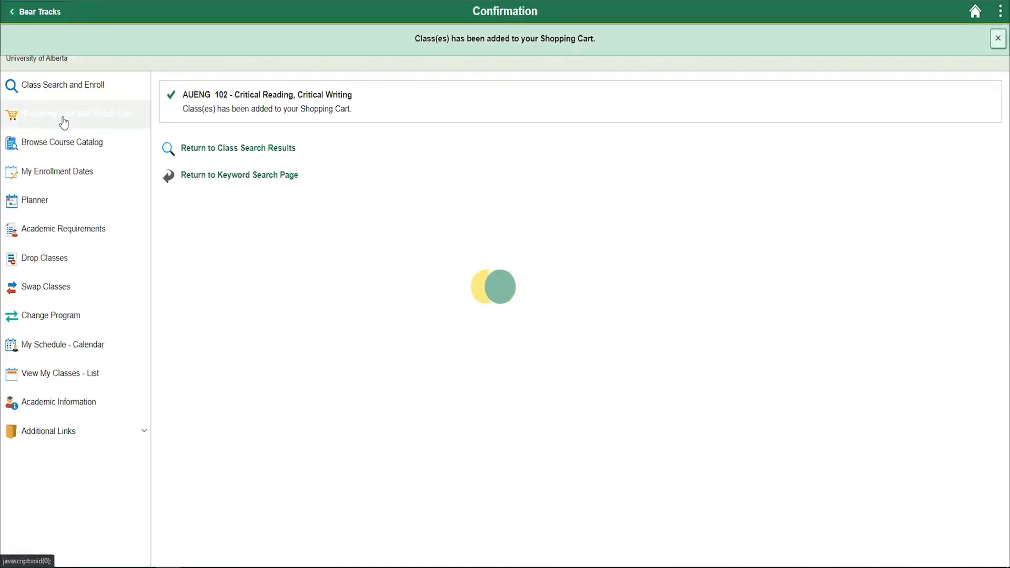
- Return to the shopping cart listing AUENG 102 and AUPHY 120 with the time conflict flagged
click(64, 114)
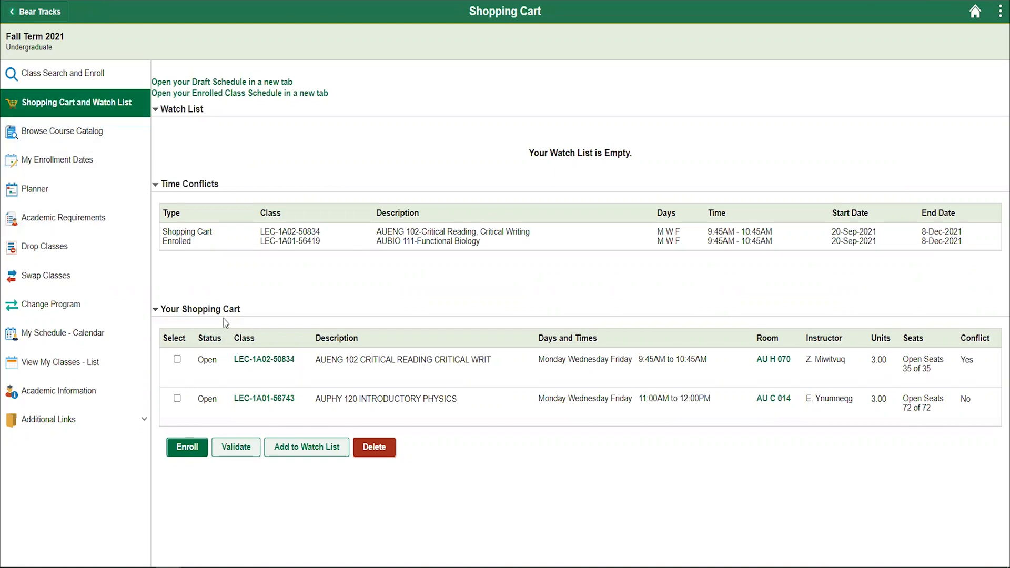
mouse_move(256, 377)
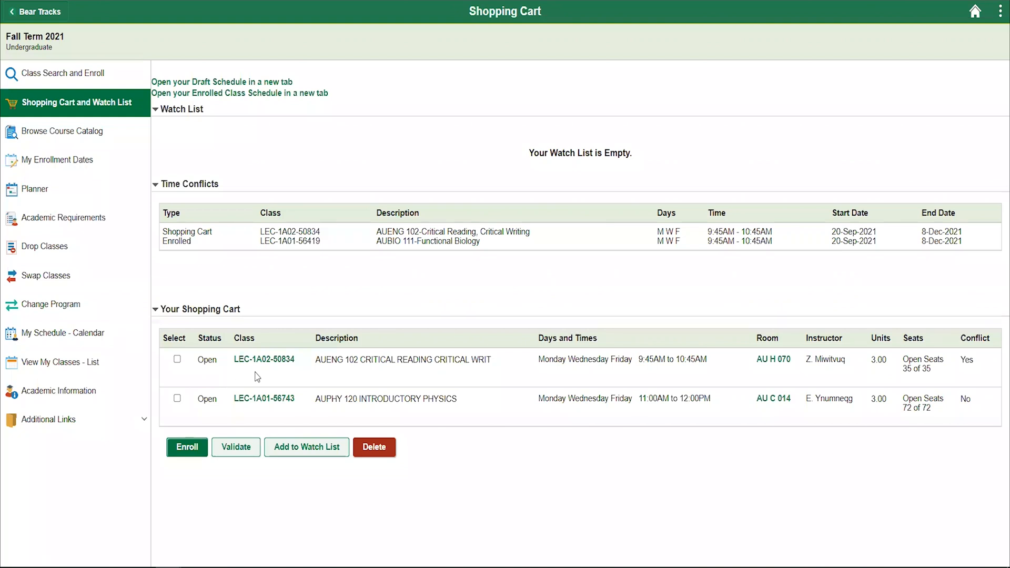
mouse_move(923, 361)
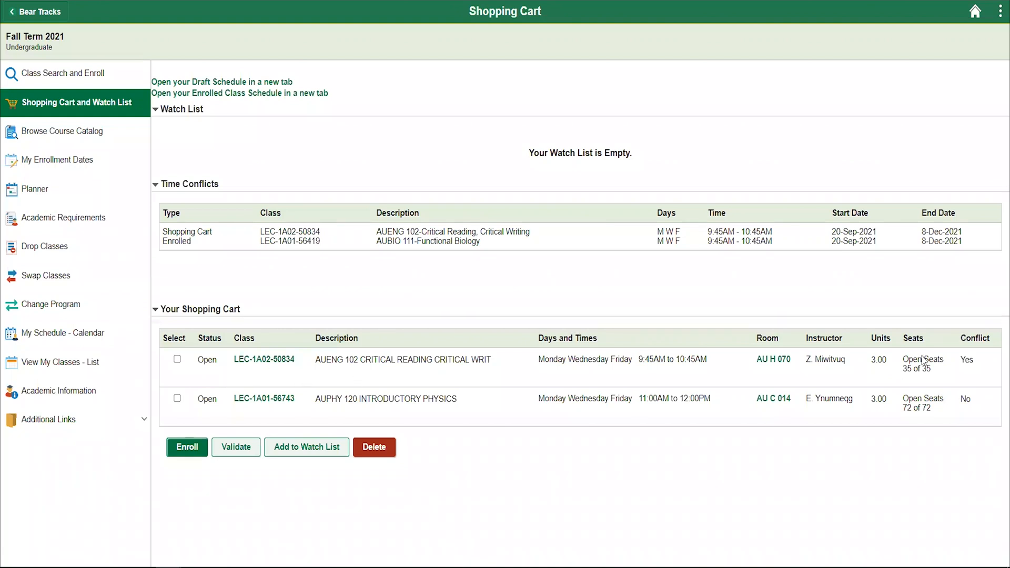
mouse_move(972, 370)
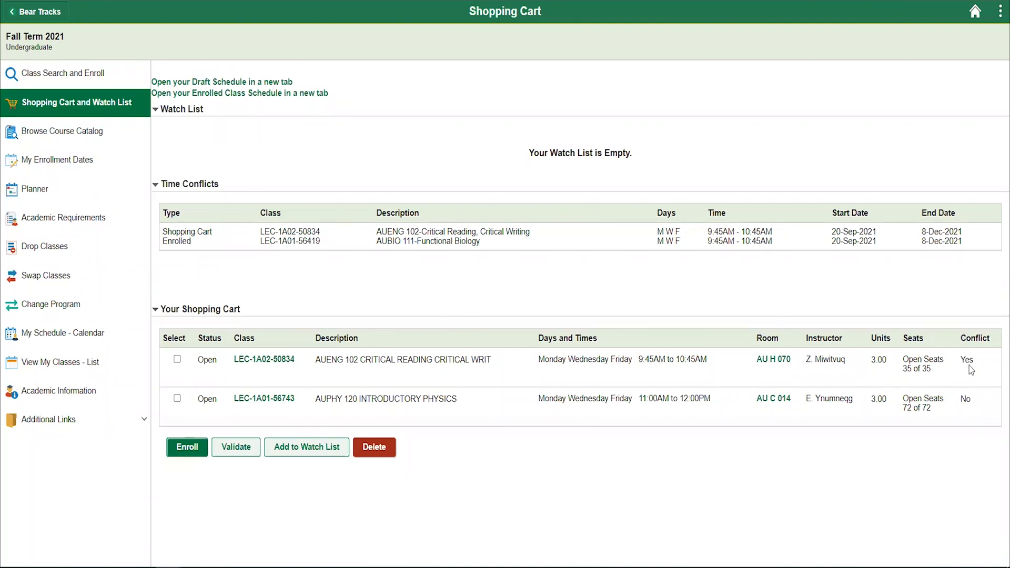
mouse_move(469, 198)
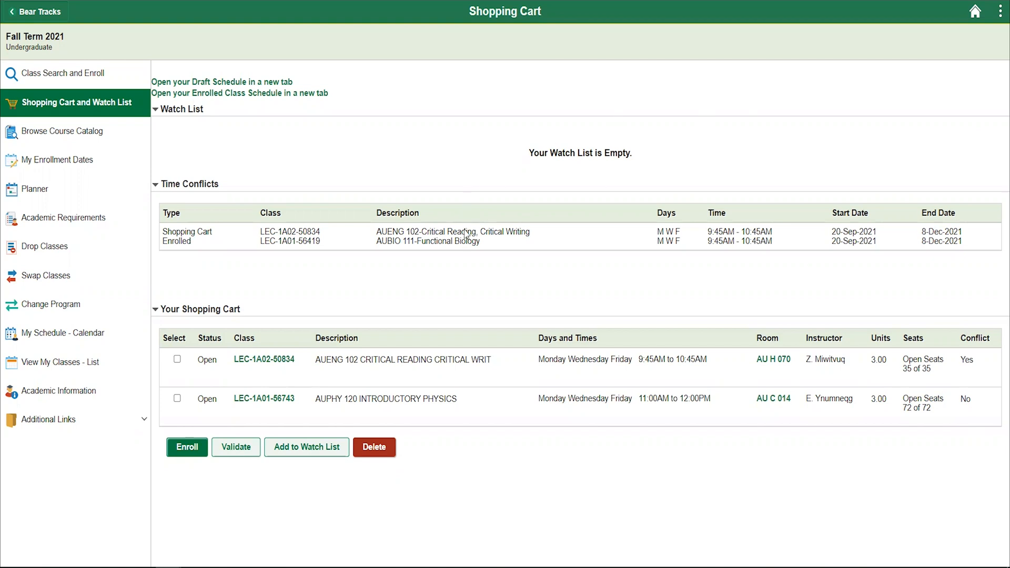
mouse_move(477, 256)
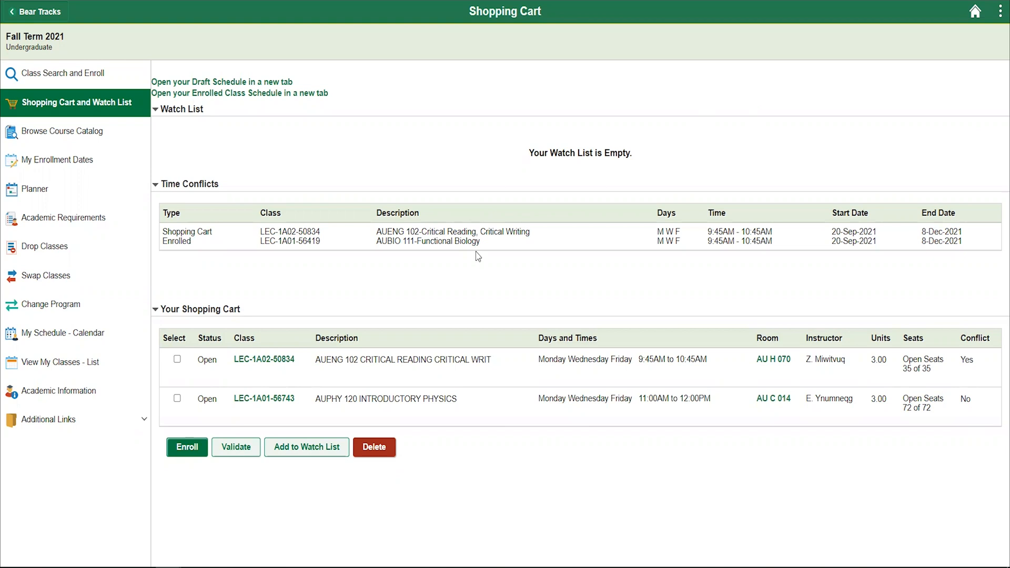
mouse_move(230, 321)
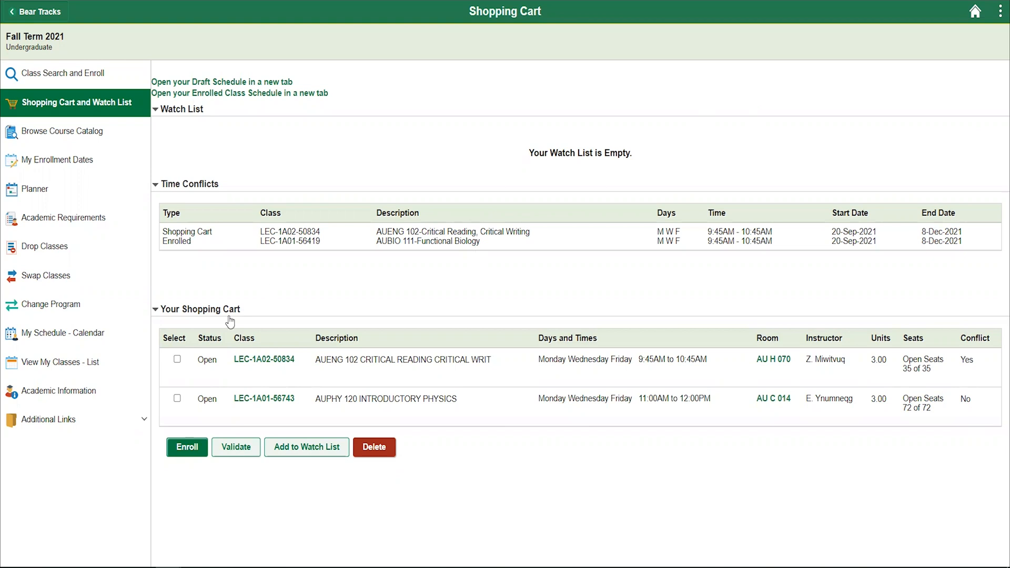
- Delete the conflicting AUENG 102 from the cart, leaving only AUPHY 120
click(177, 358)
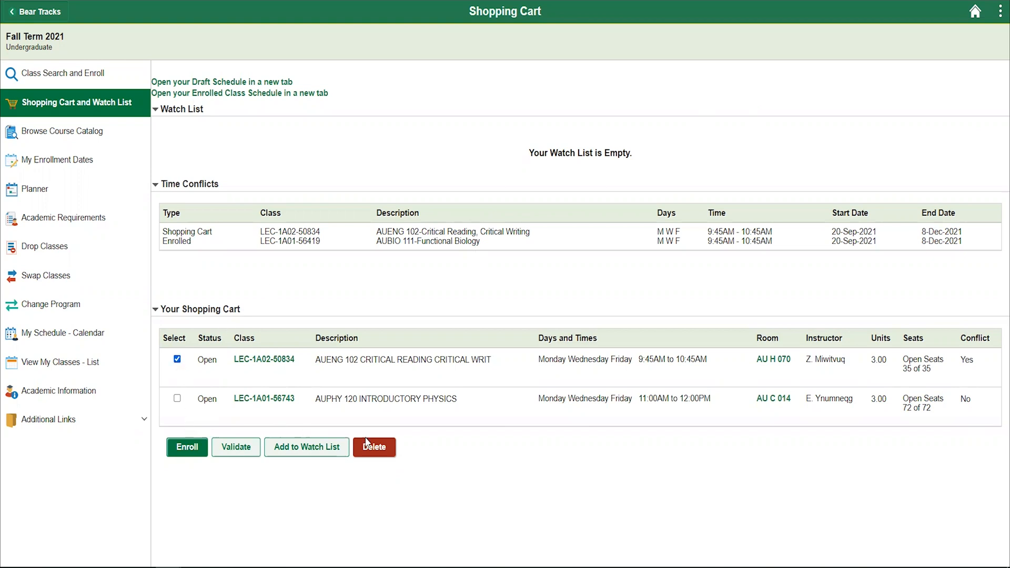
click(374, 447)
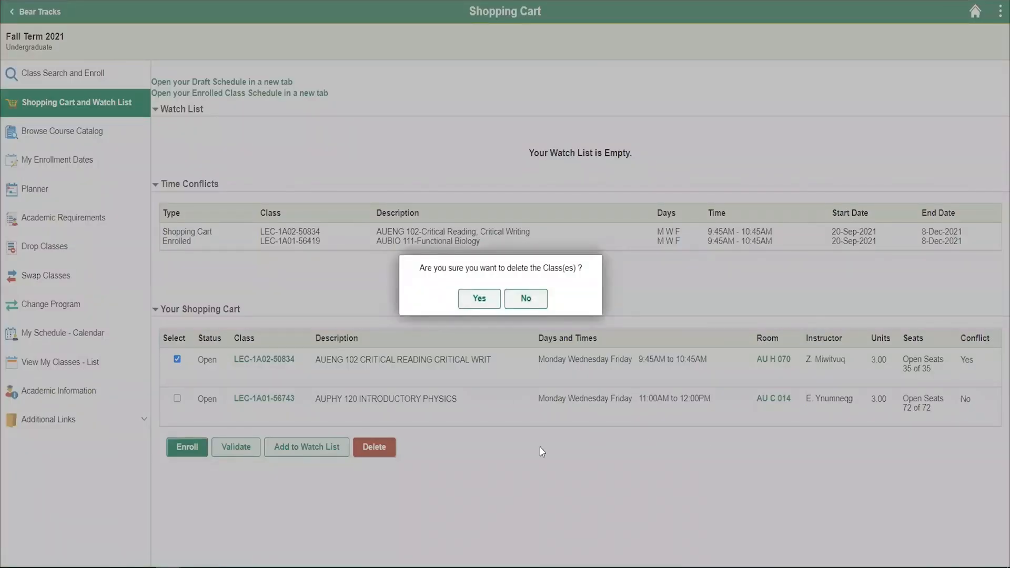
click(478, 299)
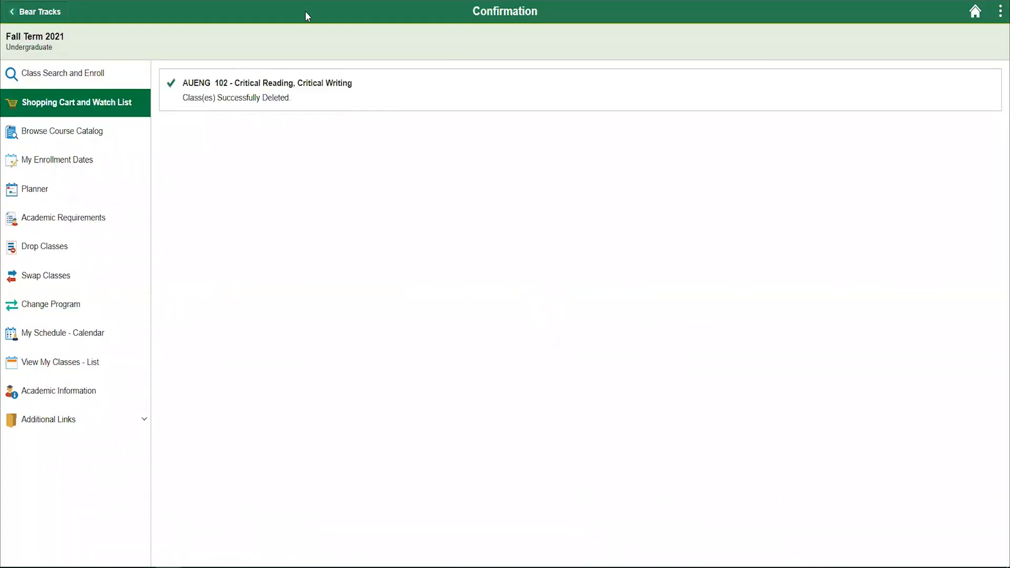
click(75, 103)
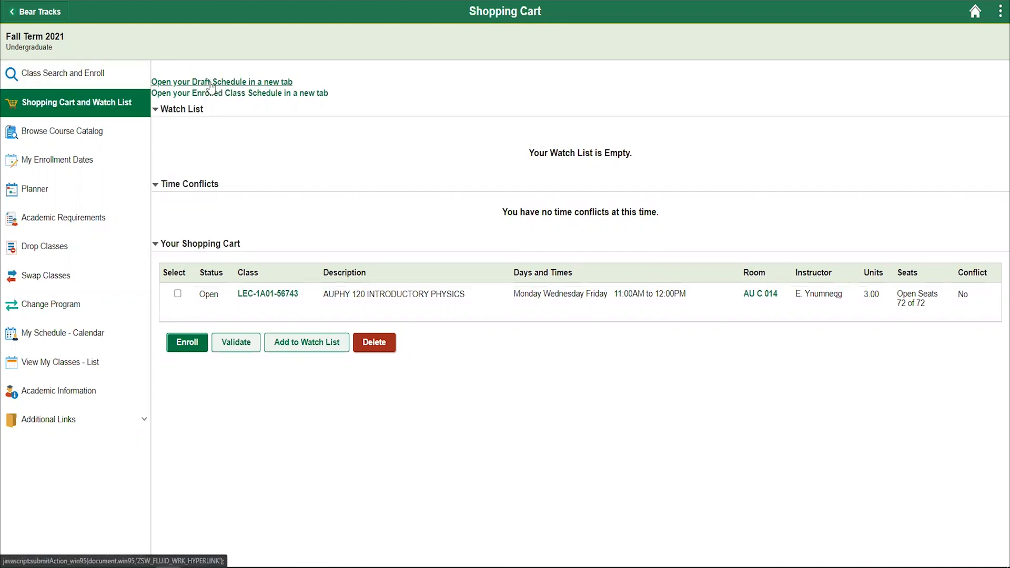
click(221, 82)
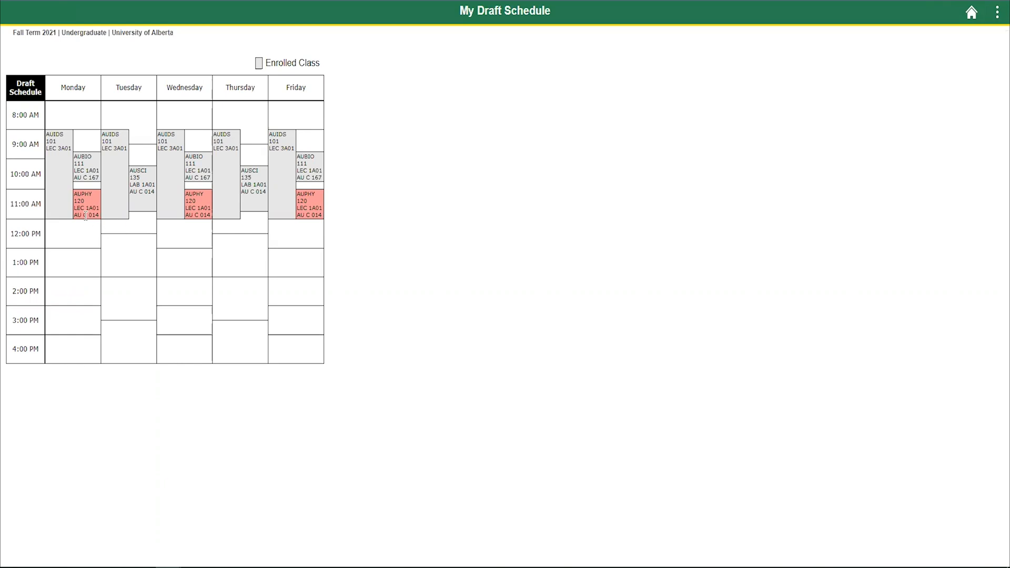
mouse_move(61, 142)
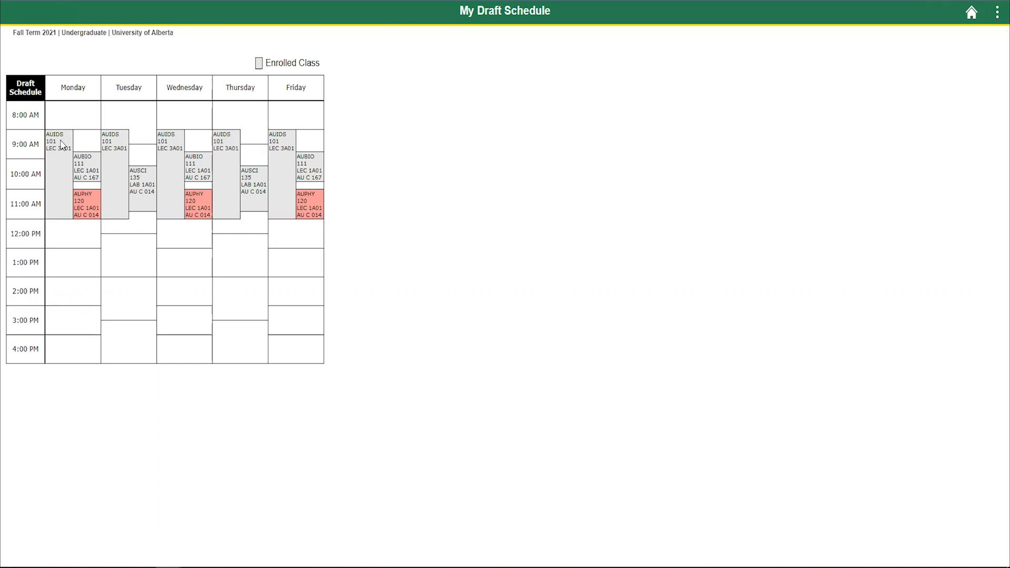
mouse_move(94, 313)
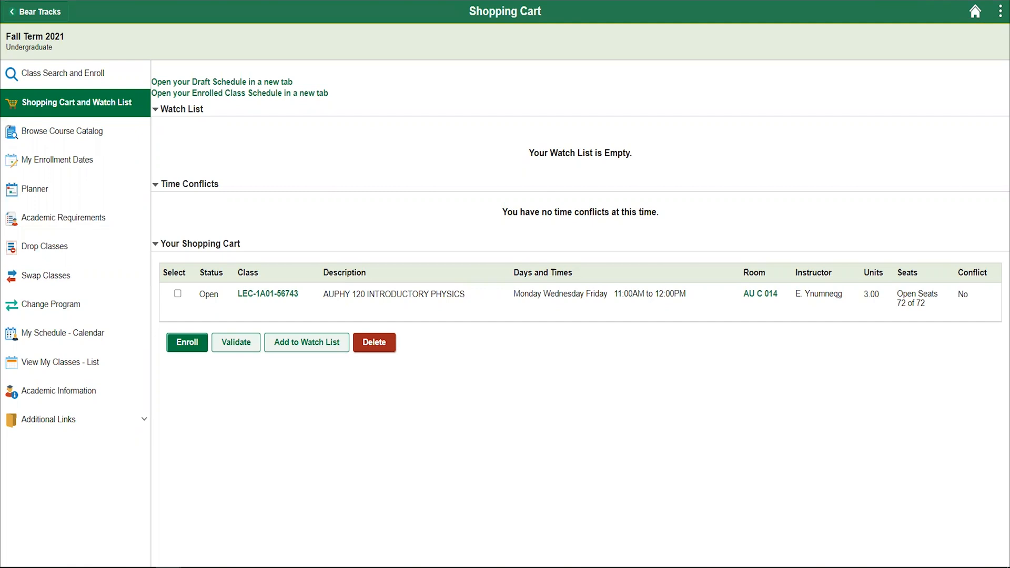
mouse_move(183, 297)
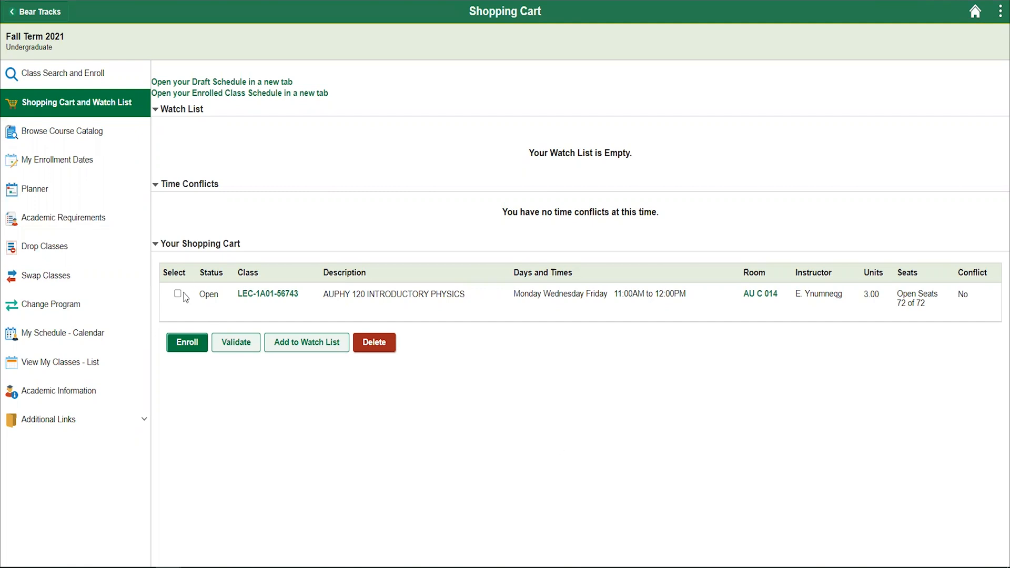
- Select AUPHY 120 Introductory Physics and validate it as okay to add to the schedule
click(179, 293)
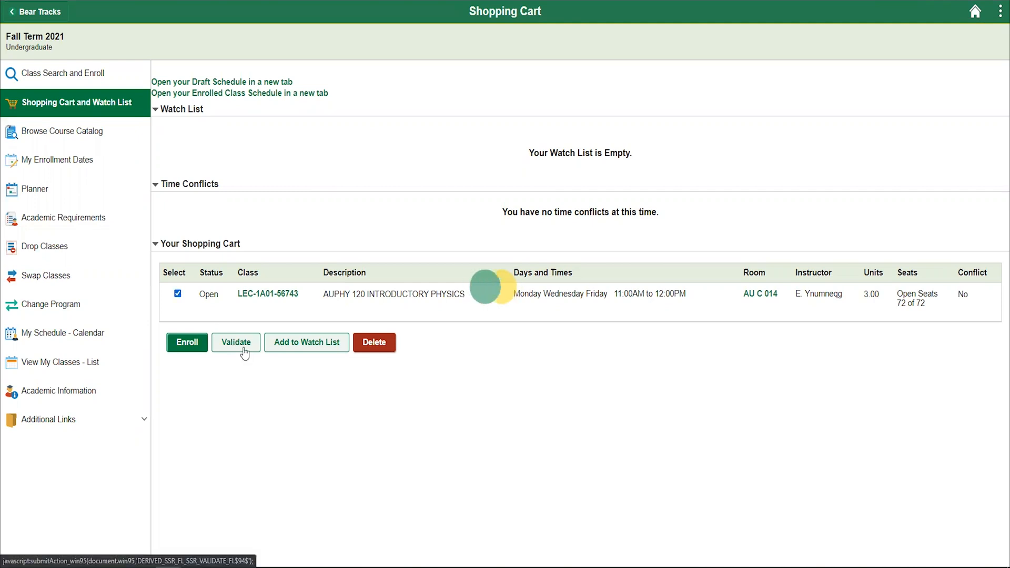
click(235, 342)
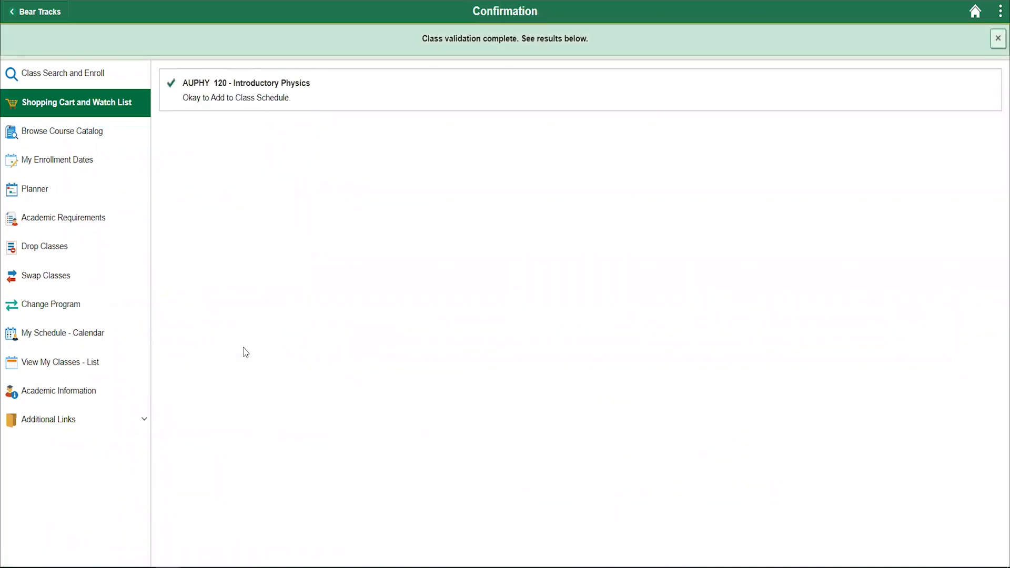
click(998, 39)
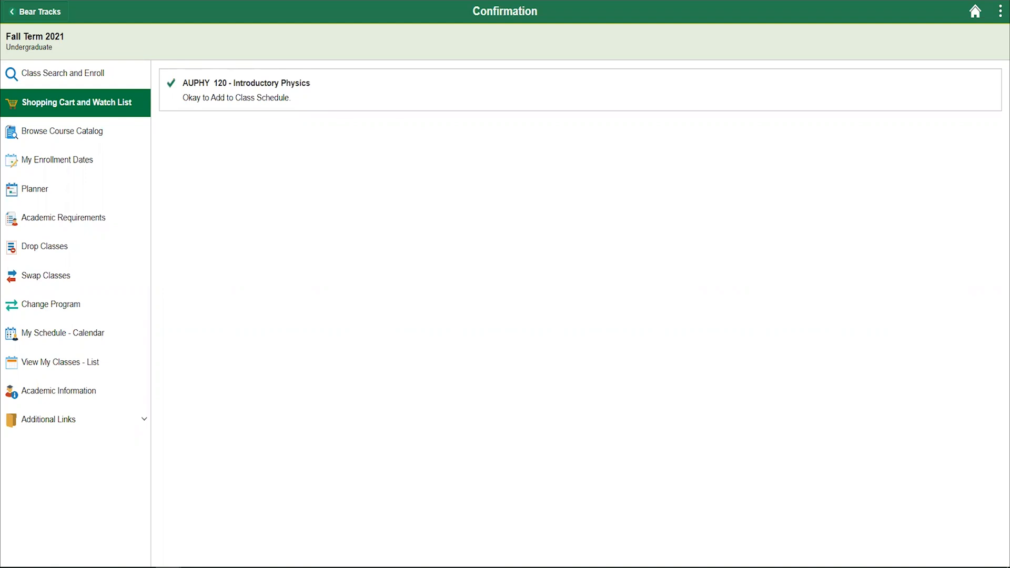
mouse_move(454, 97)
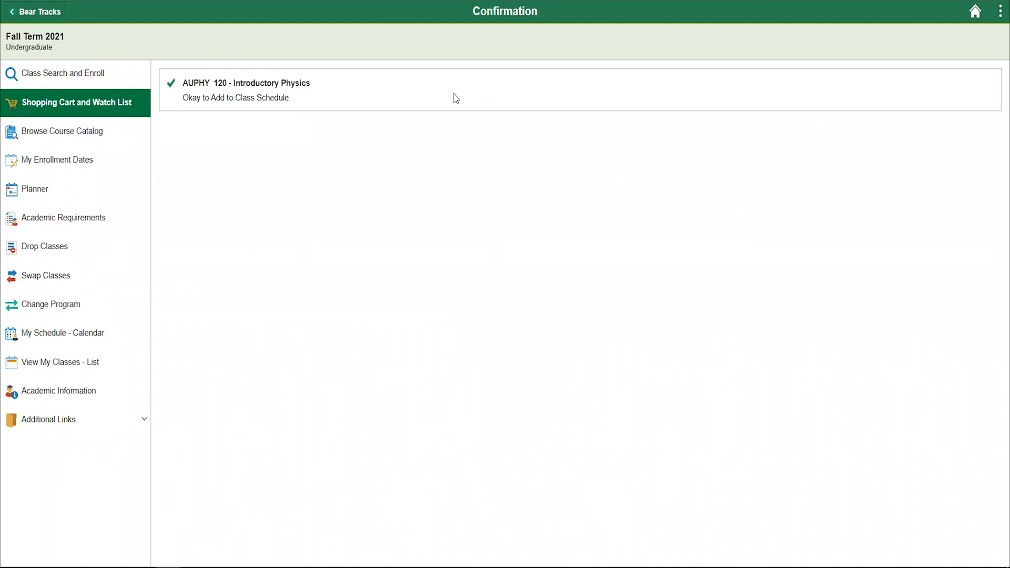
mouse_move(112, 135)
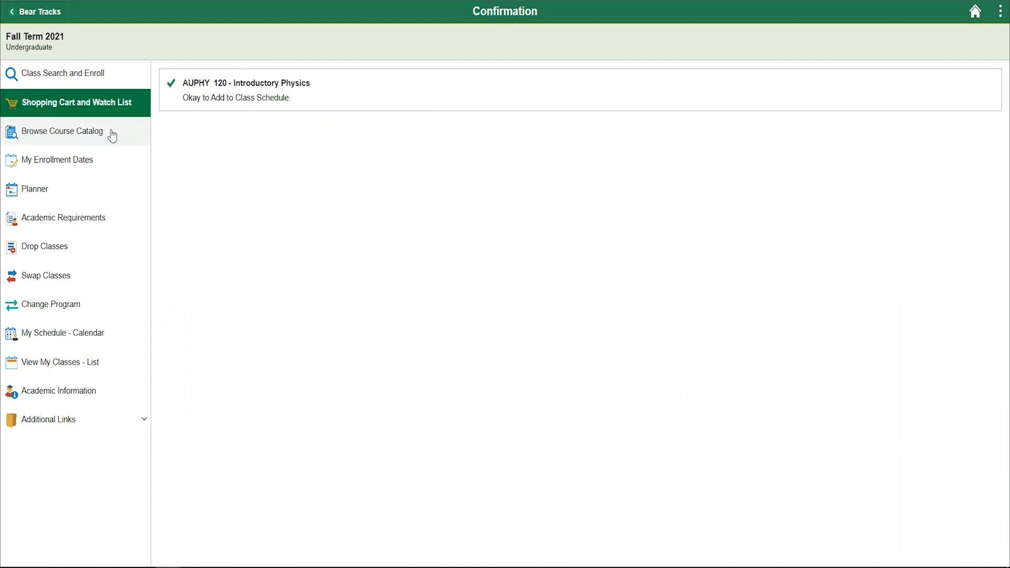
- Go back to the shopping cart and select AUPHY 120 for enrollment
click(75, 103)
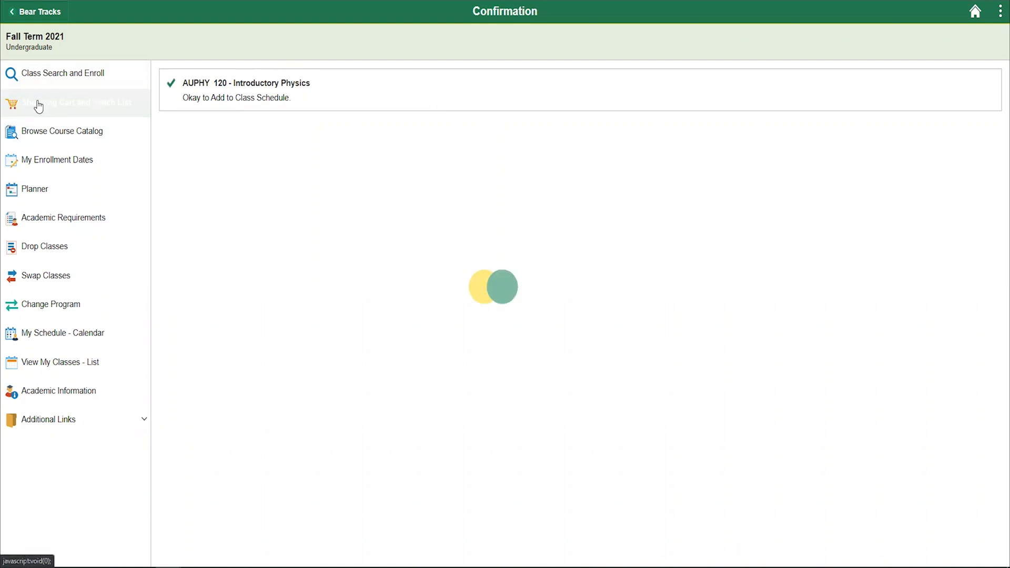
click(75, 102)
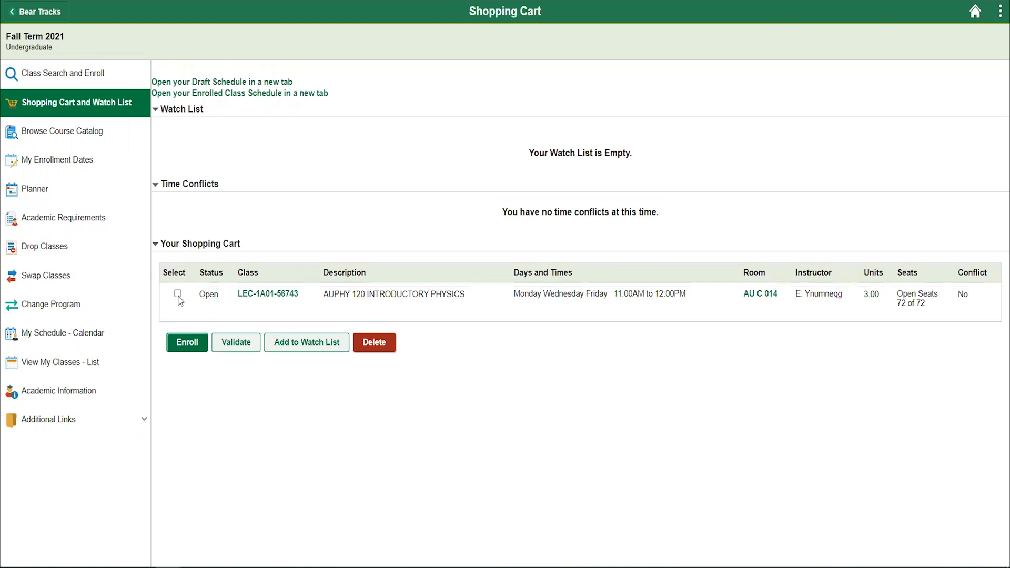
click(178, 294)
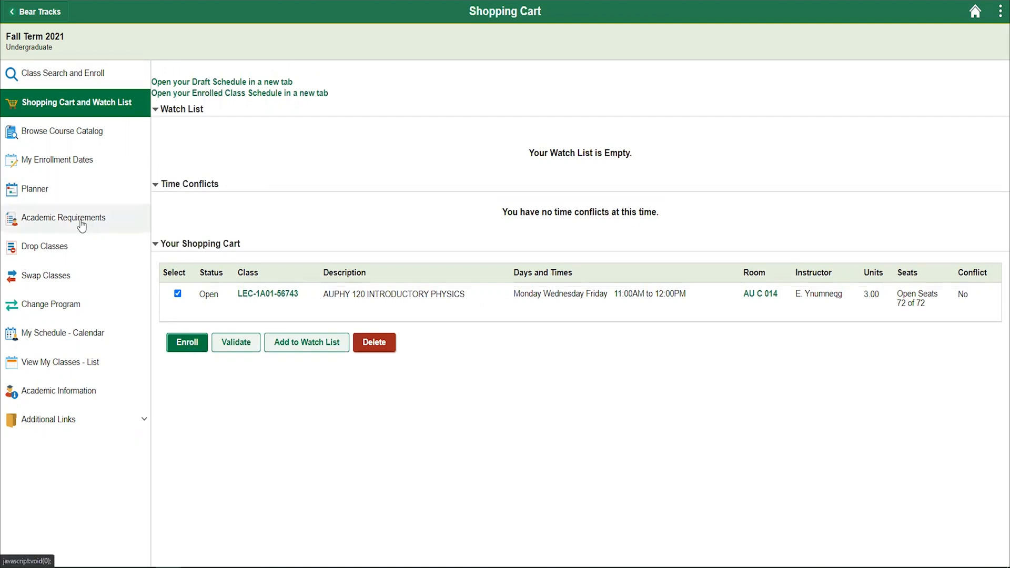
mouse_move(64, 217)
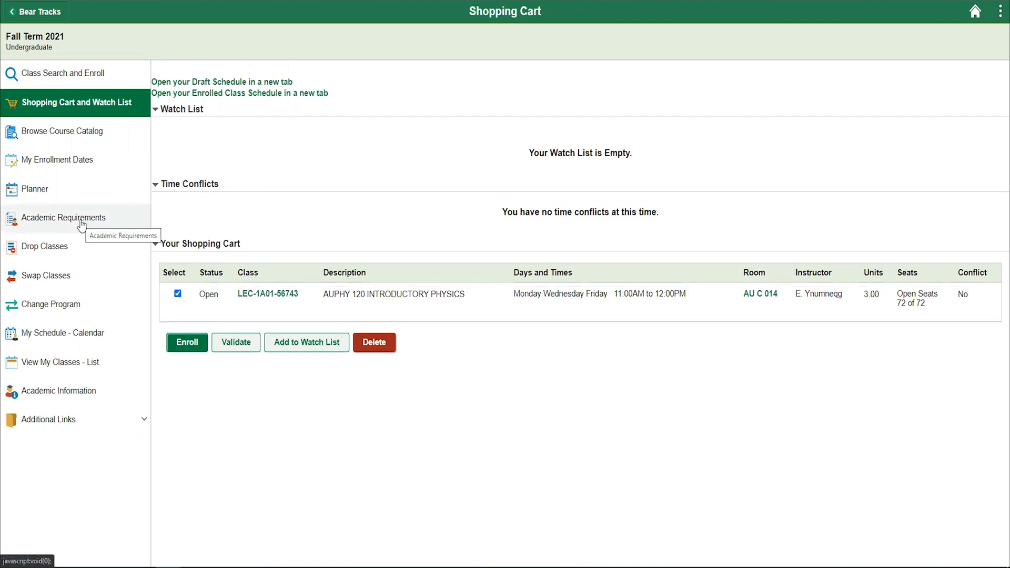